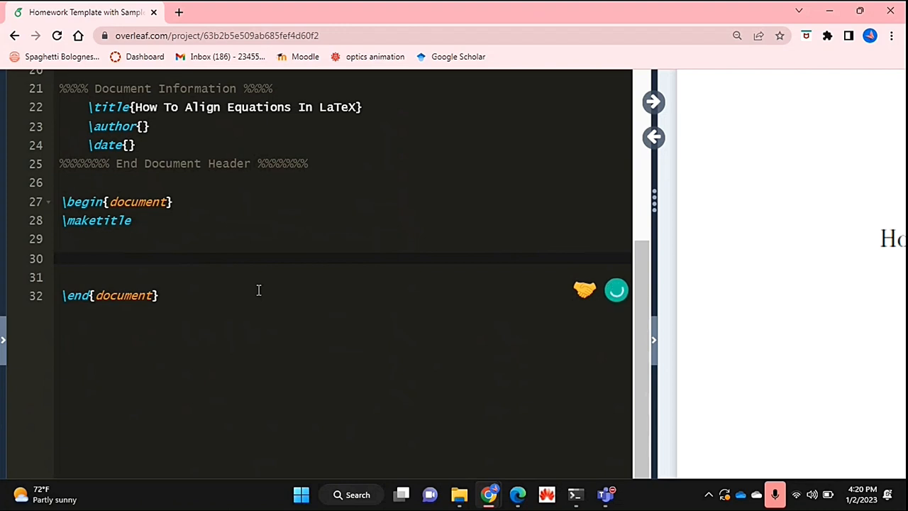
Step: Start an equation* environment for y = mx + c and y = ax^2 + bx + c and recompile
{"action": "type", "text": "\\begin{equation*"}
{"action": "left_click", "coordinate": [343, 278]}
{"action": "type", "text": "y = mx + c \\\\"}
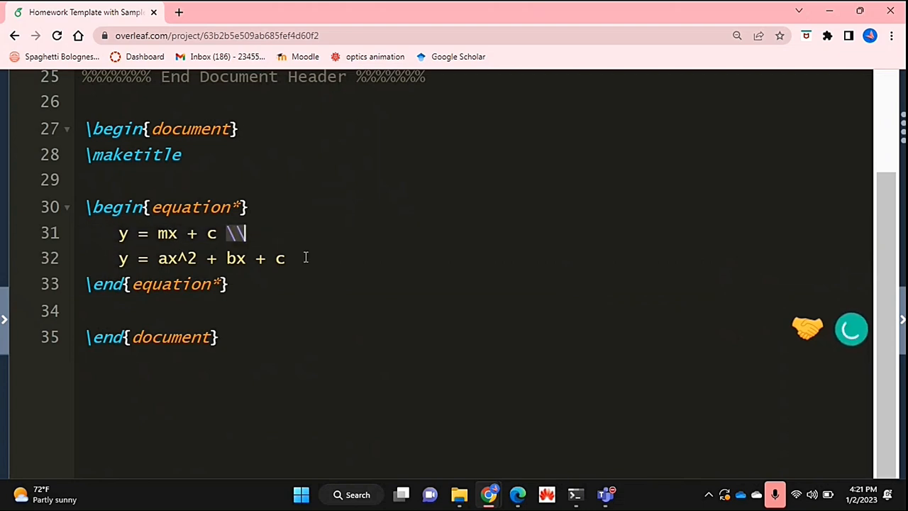
{"action": "left_click", "coordinate": [442, 102]}
{"action": "type", "text": "gather"}
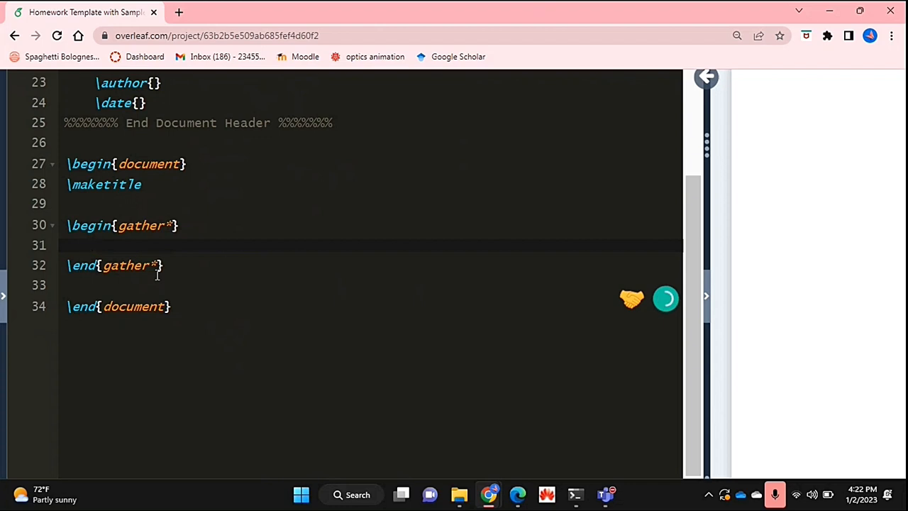
Step: Enter y = mx + c \\ as the first line inside the gather* environment
{"action": "left_click", "coordinate": [92, 244]}
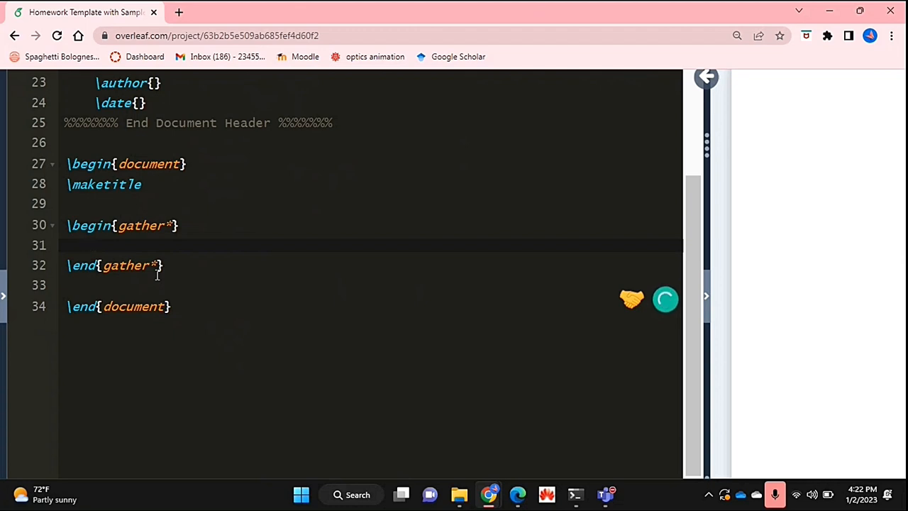
{"action": "left_click", "coordinate": [139, 244]}
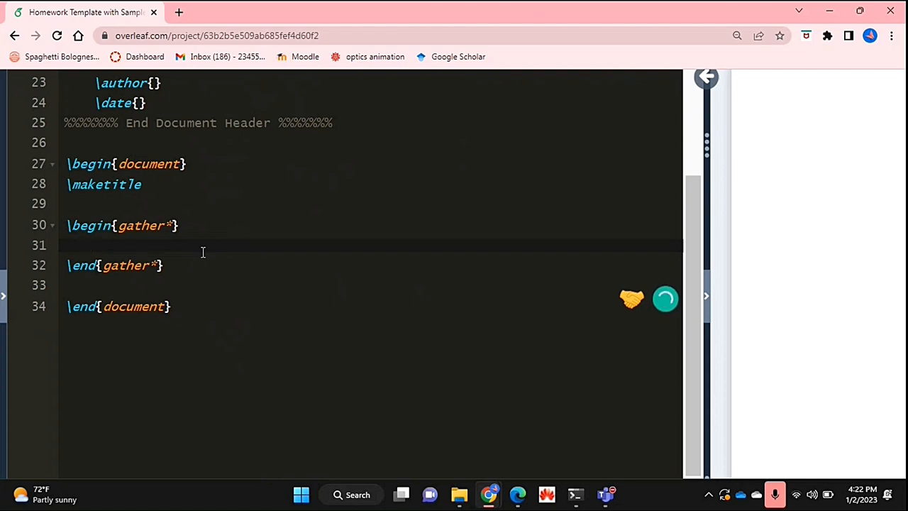
{"action": "type", "text": "y = mx + c \\\\"}
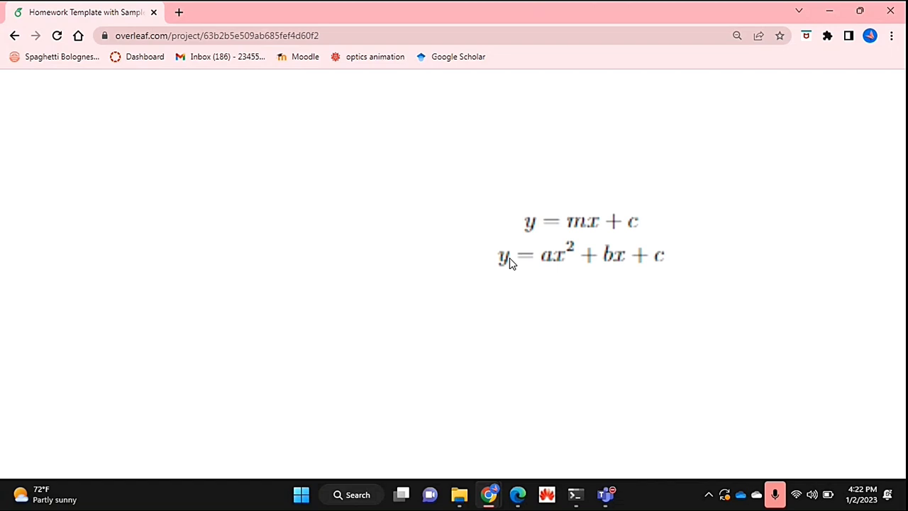
{"action": "mouse_move", "coordinate": [513, 299]}
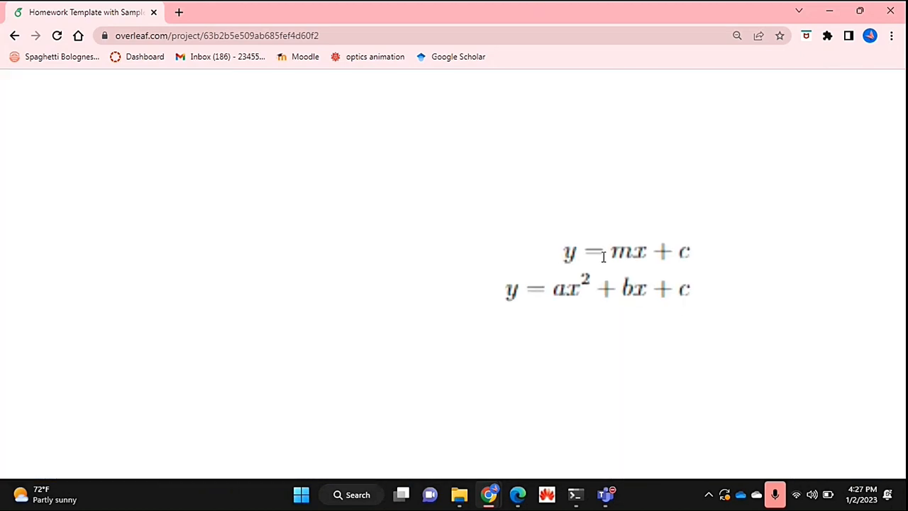
{"action": "mouse_move", "coordinate": [541, 314]}
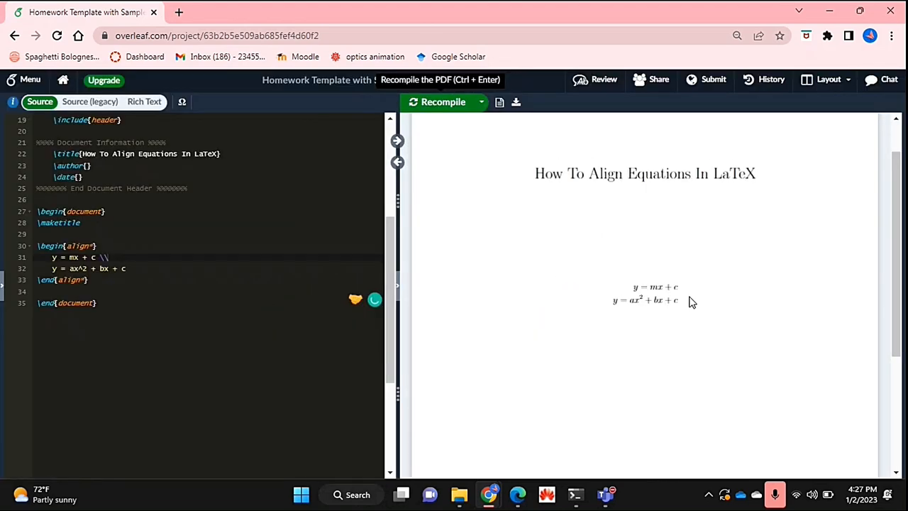
{"action": "mouse_move", "coordinate": [556, 348]}
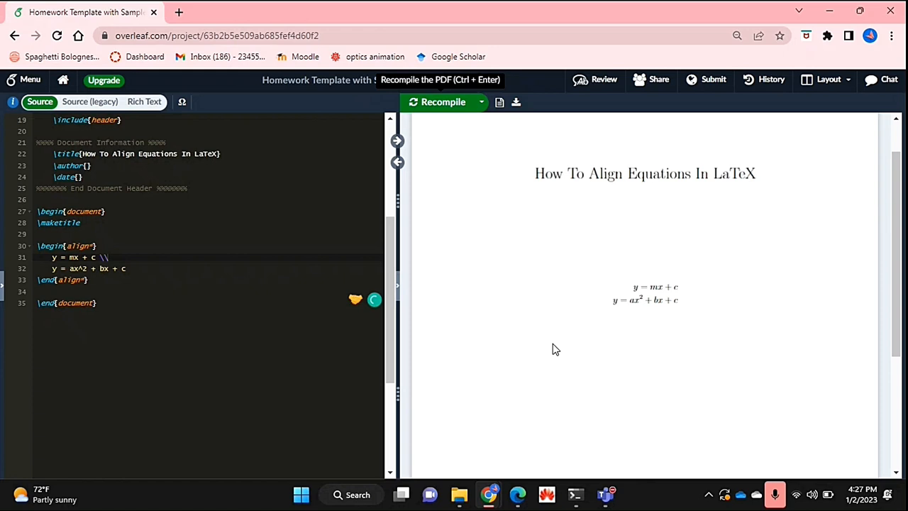
{"action": "mouse_move", "coordinate": [16, 278]}
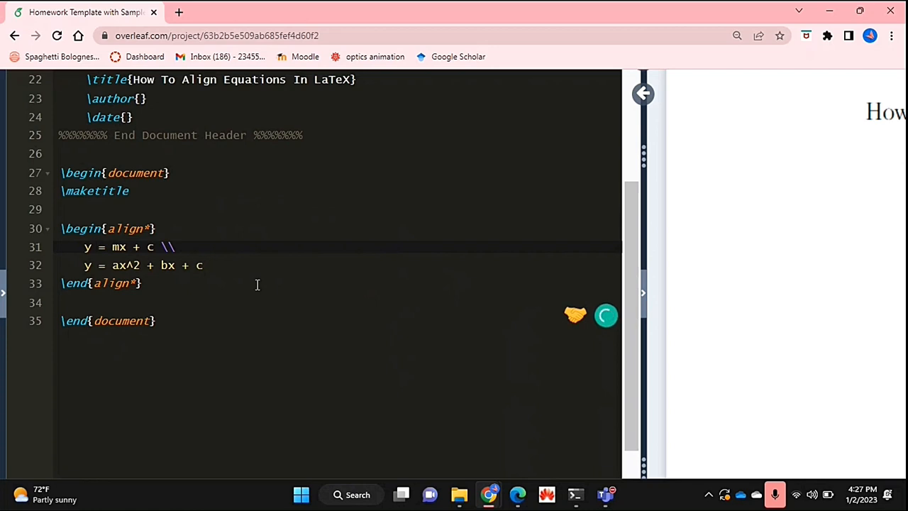
Step: Insert & before the equals sign in the first align* line and recompile
{"action": "left_click", "coordinate": [98, 247]}
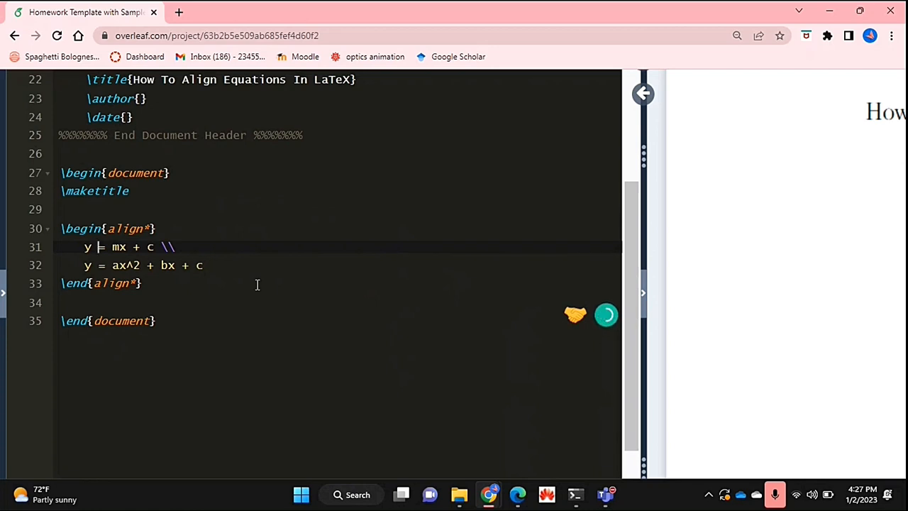
{"action": "type", "text": "&"}
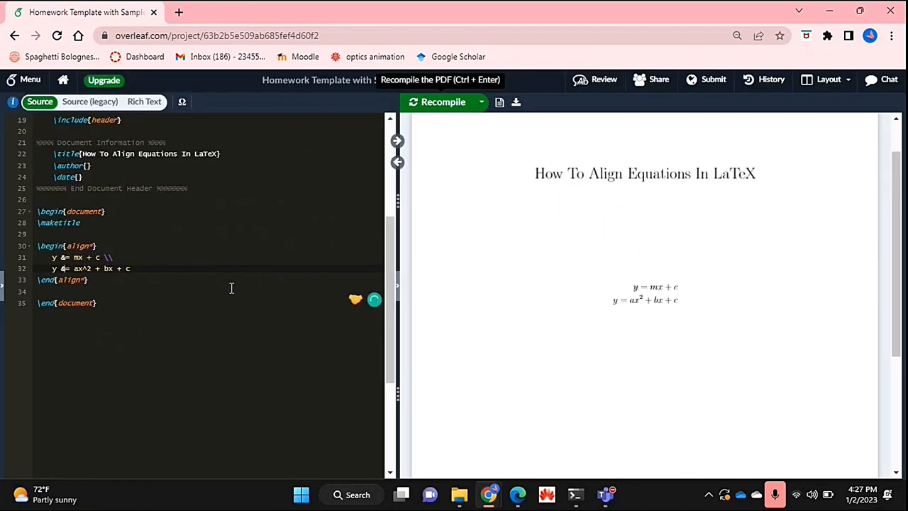
{"action": "left_click", "coordinate": [442, 102]}
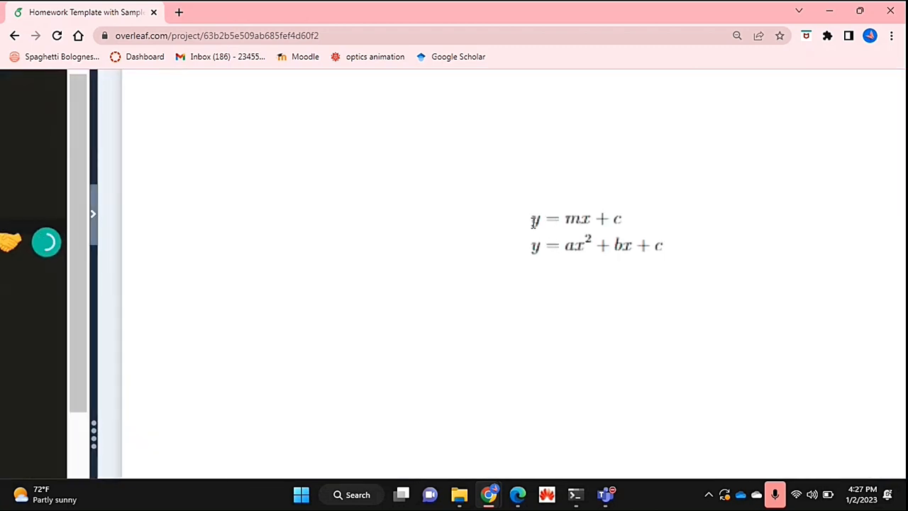
{"action": "mouse_move", "coordinate": [527, 267]}
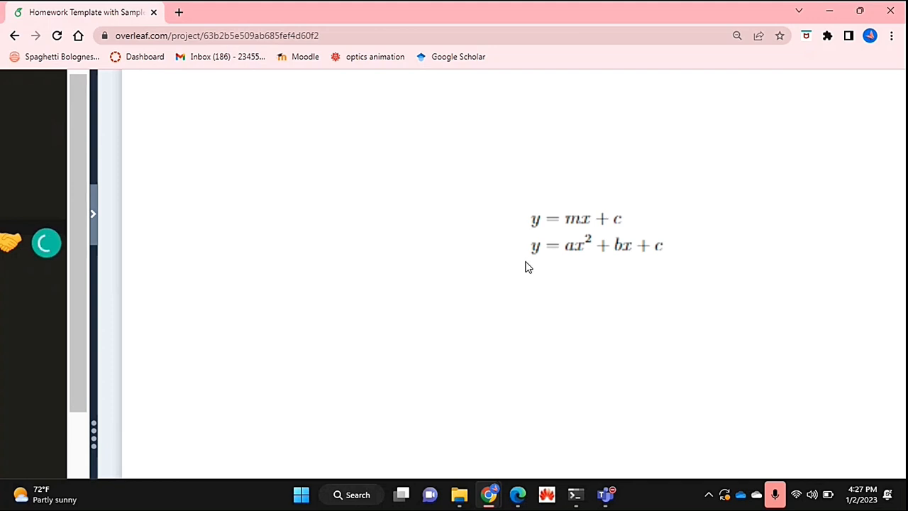